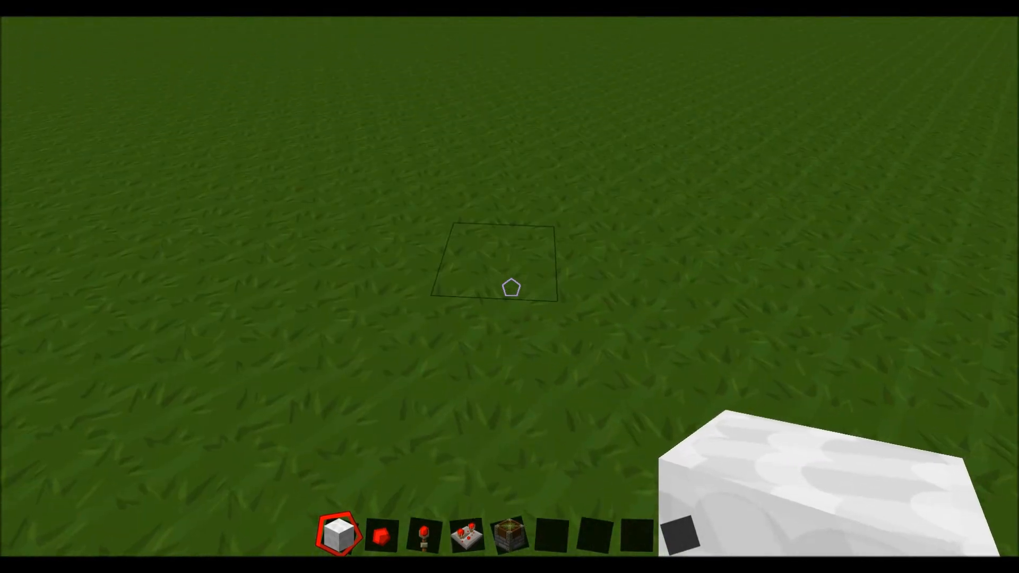
Switch to redstone dust and lay a line of it on the grass
{"action": "key", "text": "3"}
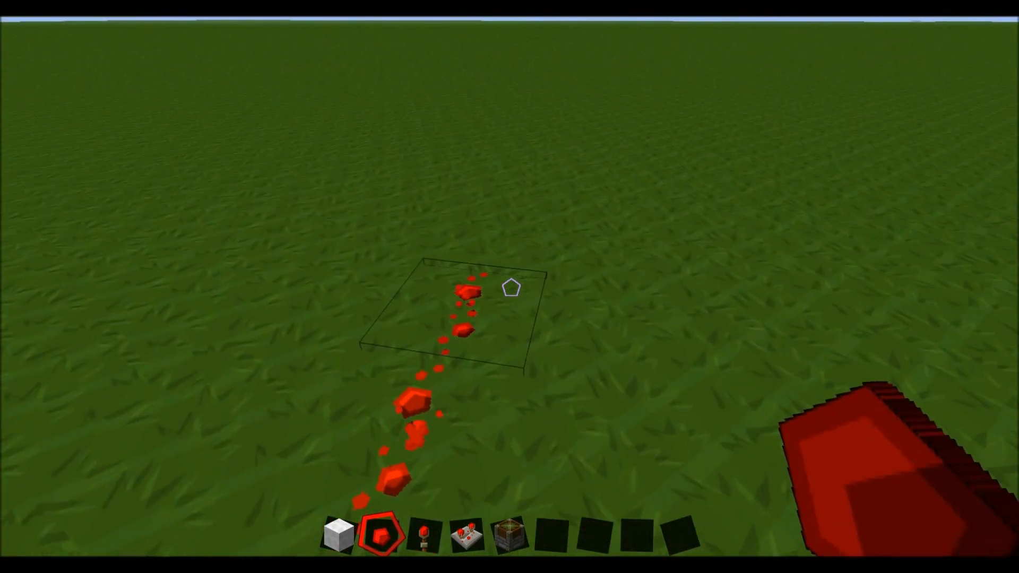
{"action": "left_click", "coordinate": [336, 535]}
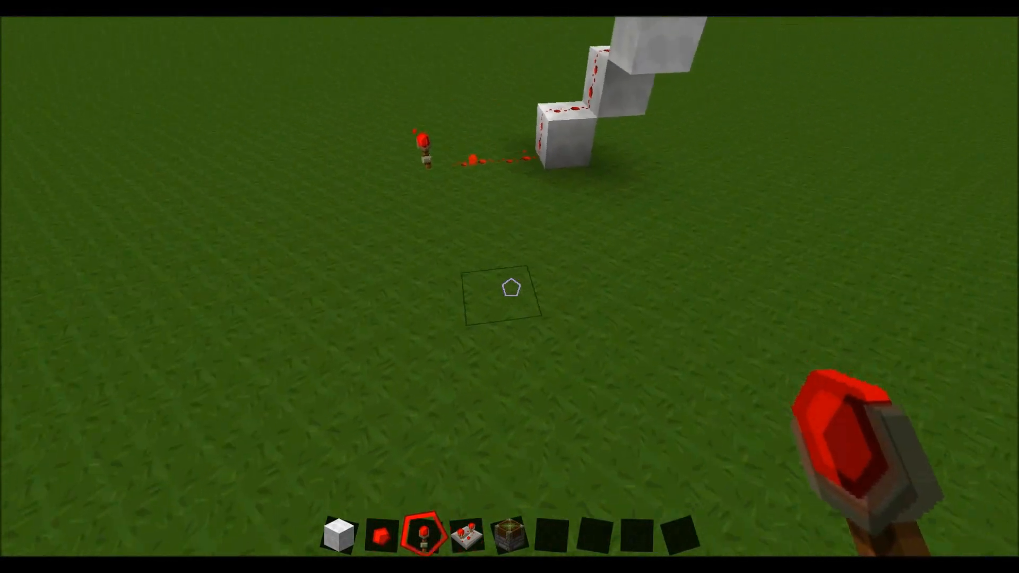
{"action": "mouse_move", "coordinate": [510, 286]}
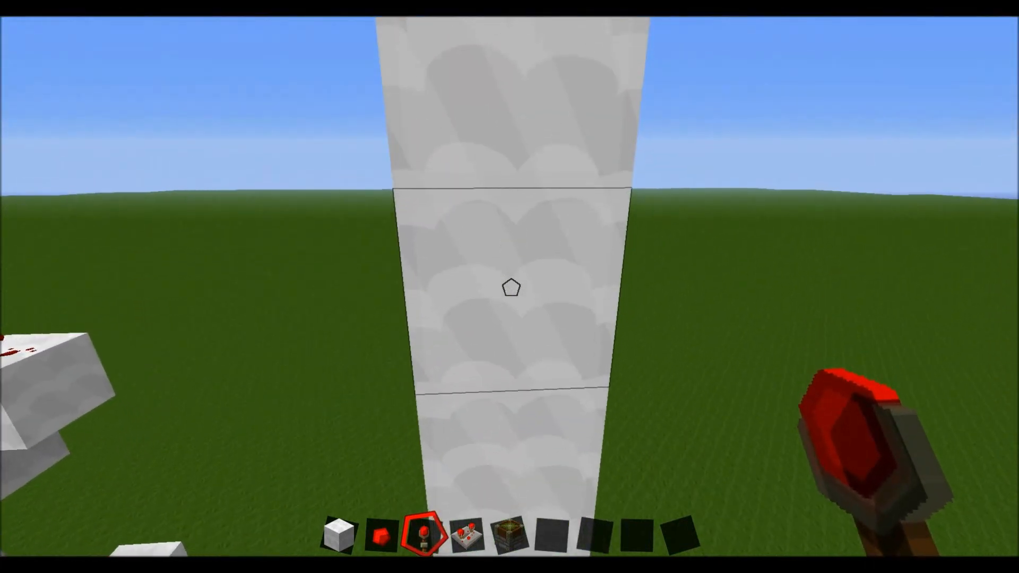
Place a block at the base of the redstone line
{"action": "left_click", "coordinate": [510, 288]}
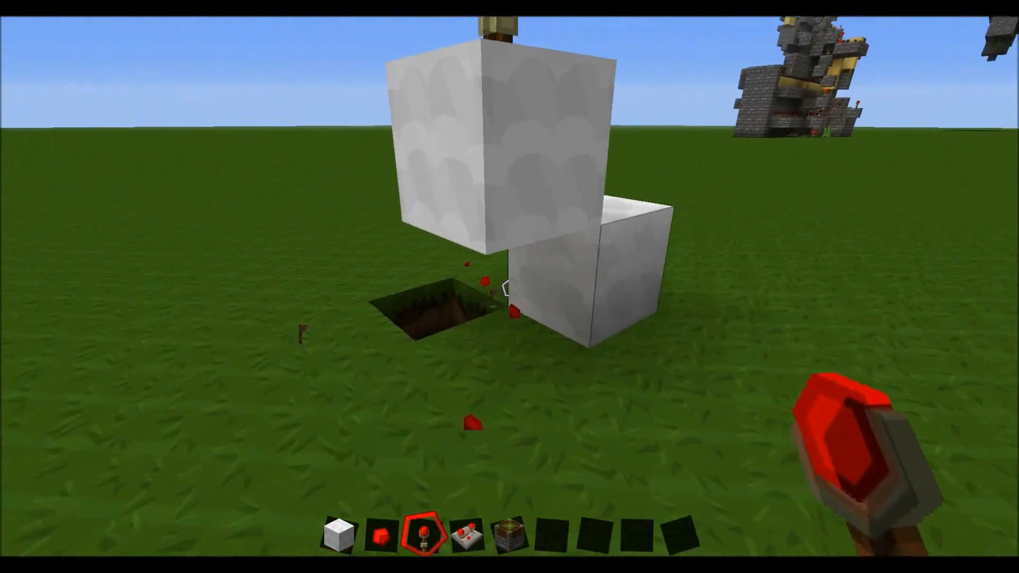
Open the inventory to gather quartz blocks and redstone torches for the tower
{"action": "key", "text": "e"}
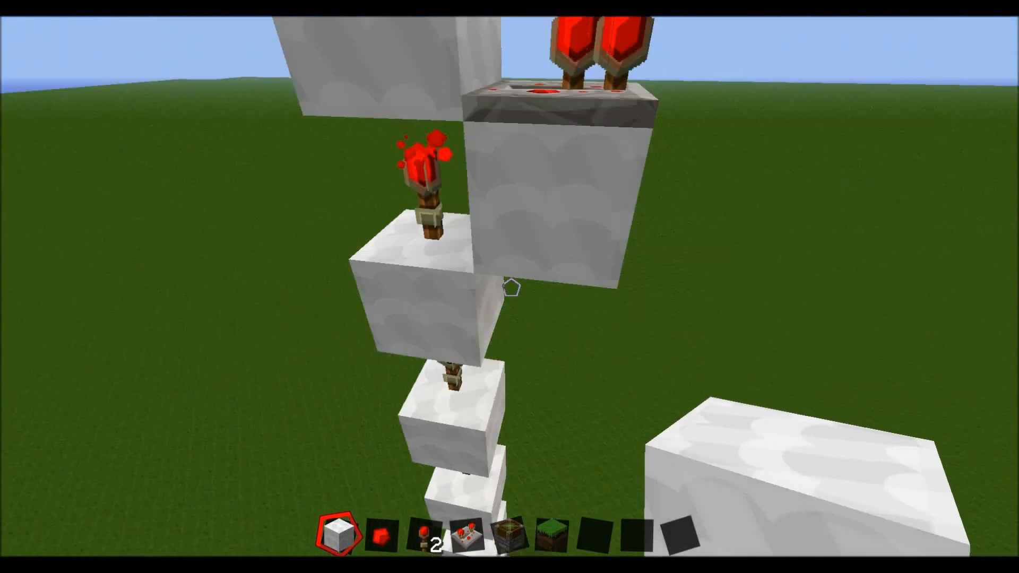
{"action": "mouse_move", "coordinate": [509, 286]}
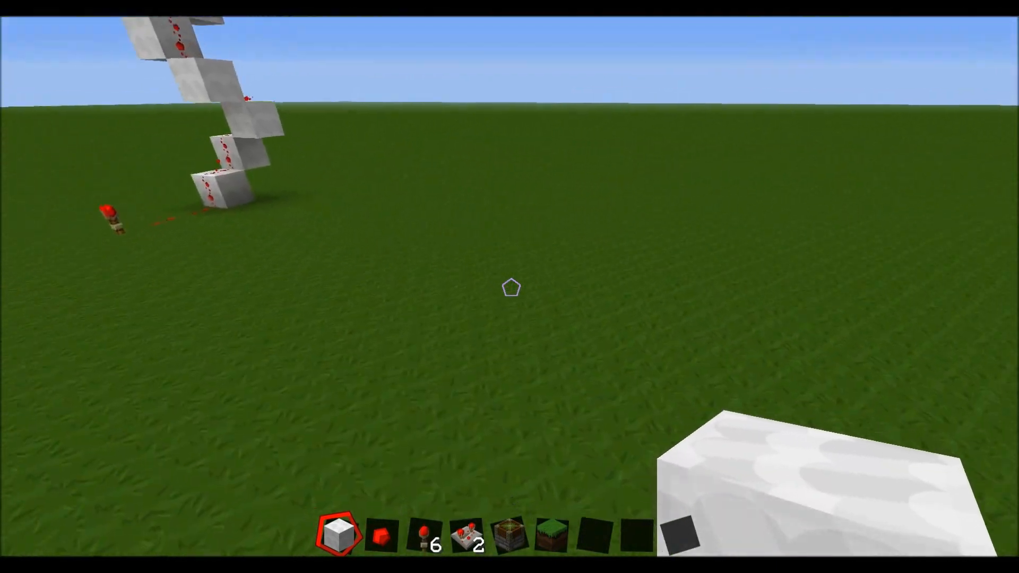
{"action": "mouse_move", "coordinate": [510, 287]}
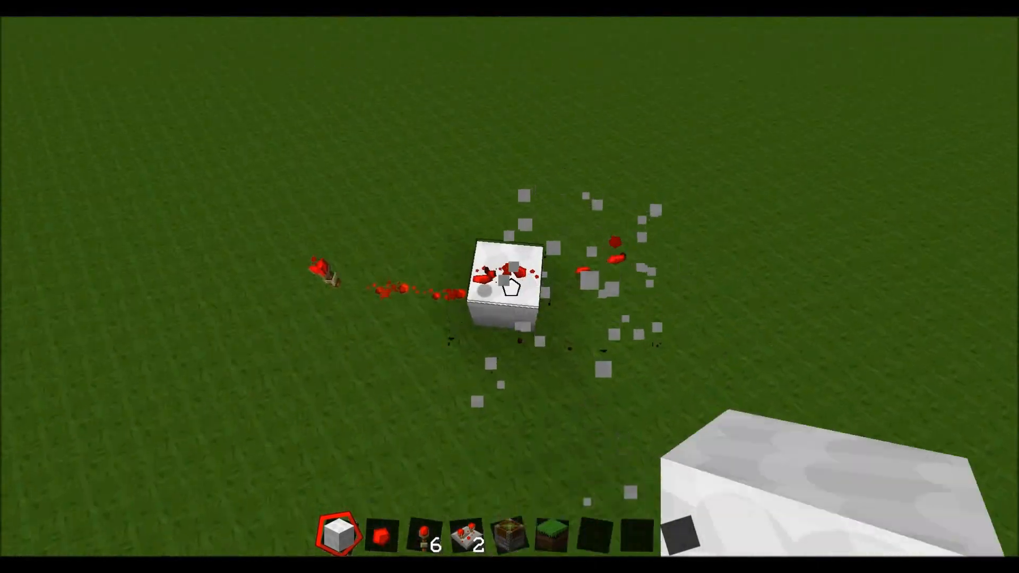
Break the white block at the end of the powered dust line
{"action": "left_click", "coordinate": [510, 287]}
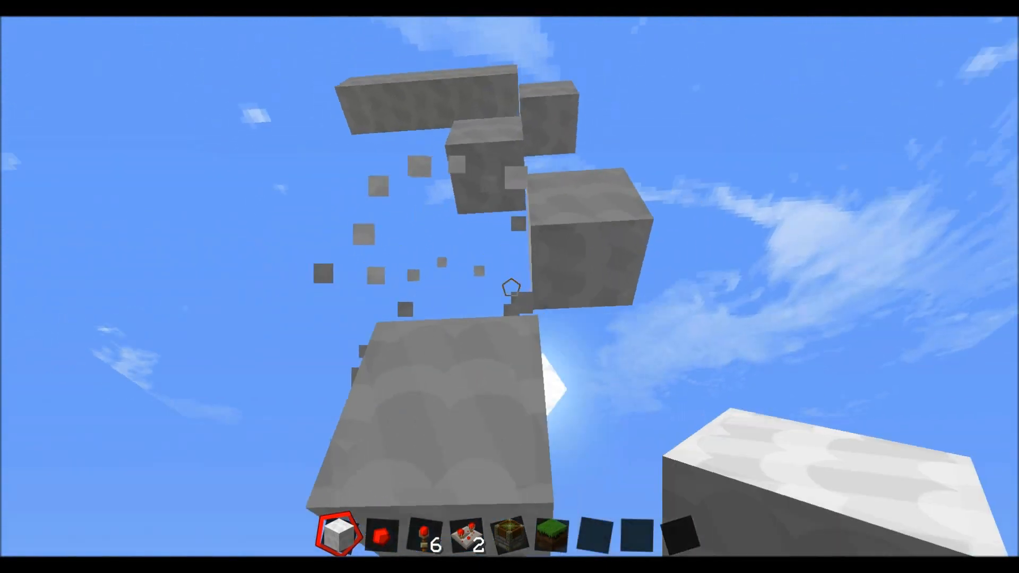
{"action": "mouse_move", "coordinate": [509, 286]}
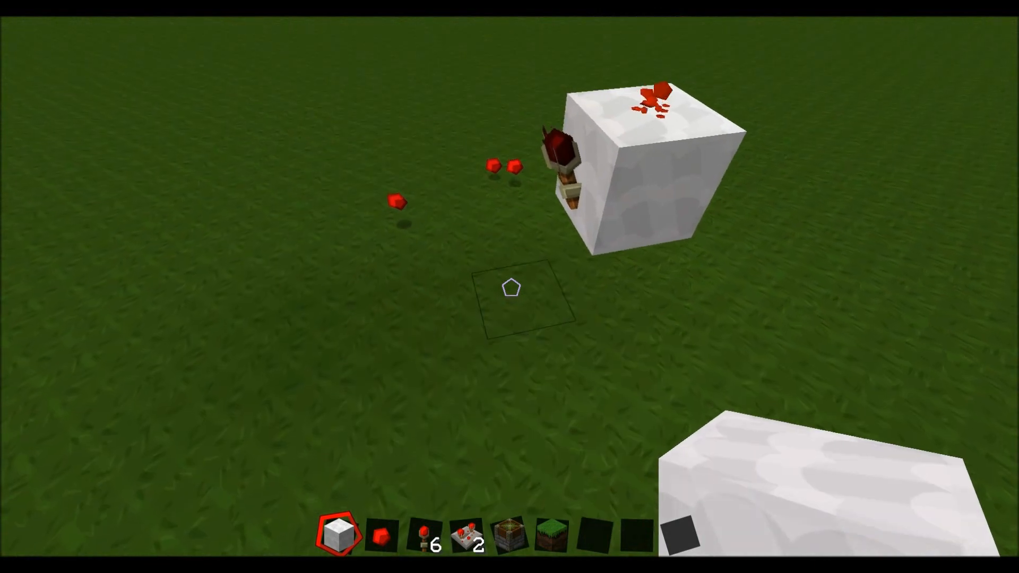
Place a white block beneath the block holding the redstone torch
{"action": "left_click", "coordinate": [511, 287]}
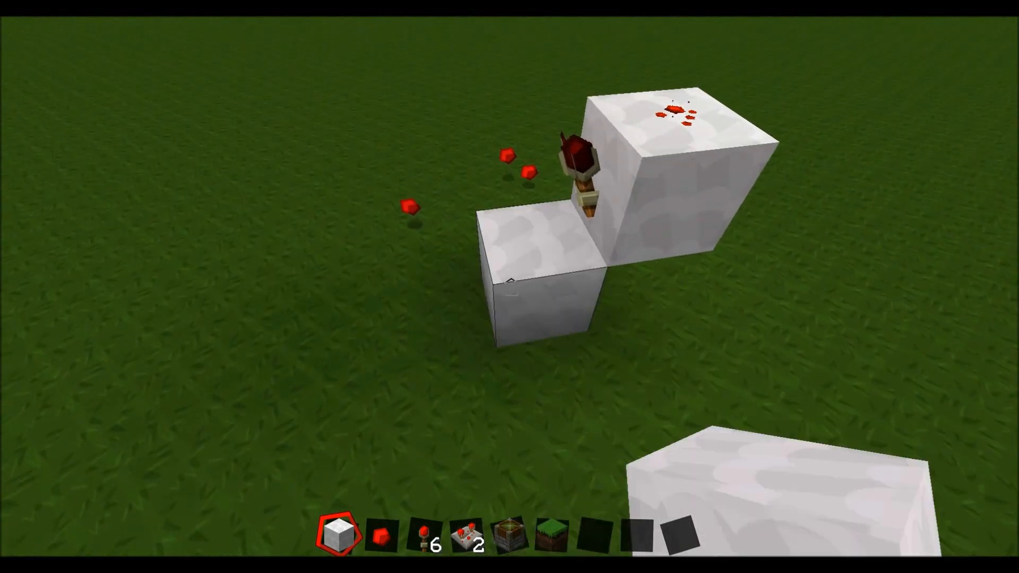